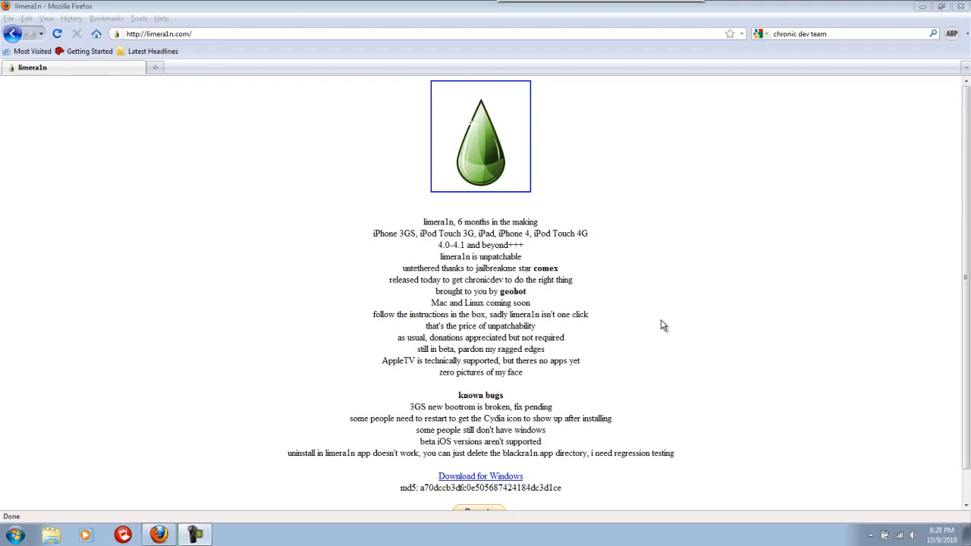
{"action": "mouse_move", "coordinate": [564, 190]}
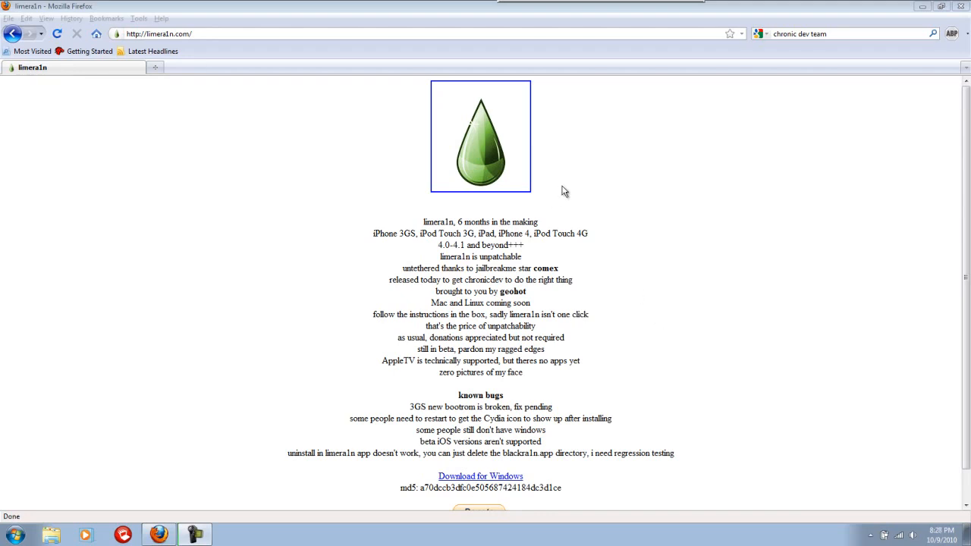
{"action": "mouse_move", "coordinate": [601, 192]}
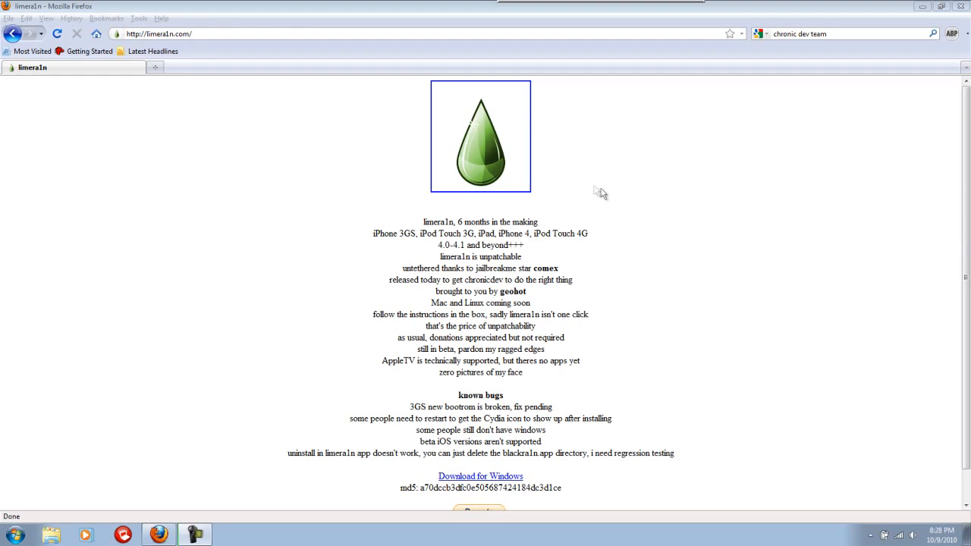
{"action": "mouse_move", "coordinate": [425, 224]}
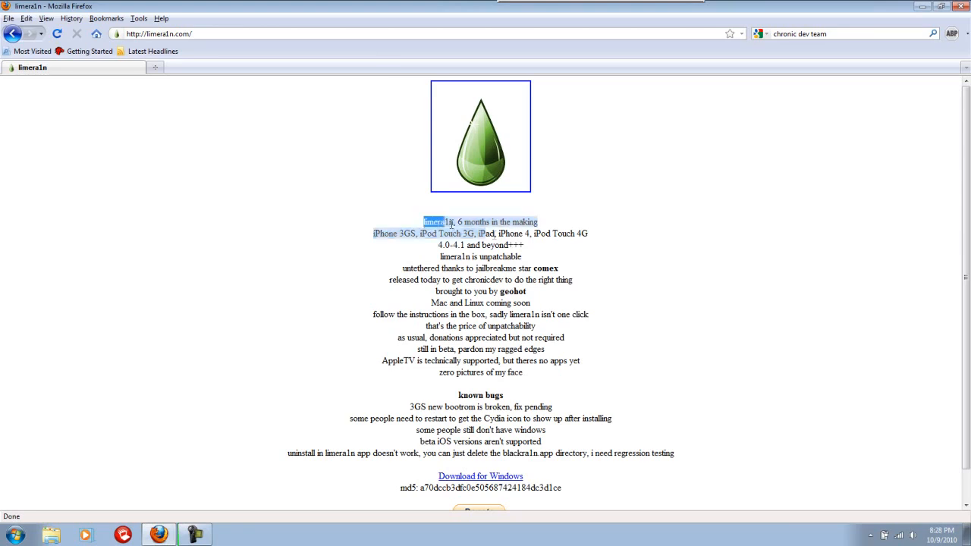
Highlight the supported-devices description, then save limera1n.exe via the Windows download link.
{"action": "left_click_drag", "start_coordinate": [429, 221], "coordinate": [529, 233]}
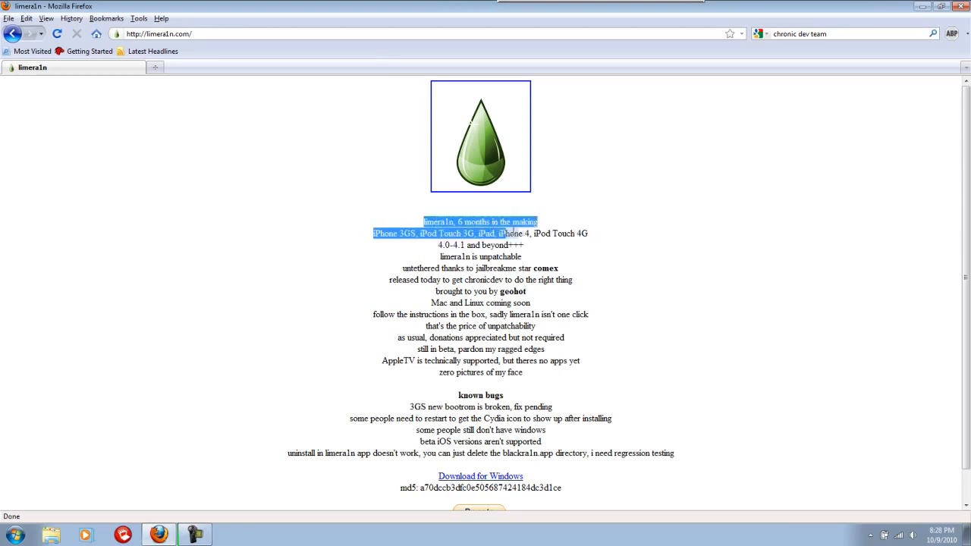
{"action": "left_click_drag", "start_coordinate": [480, 221], "coordinate": [532, 256]}
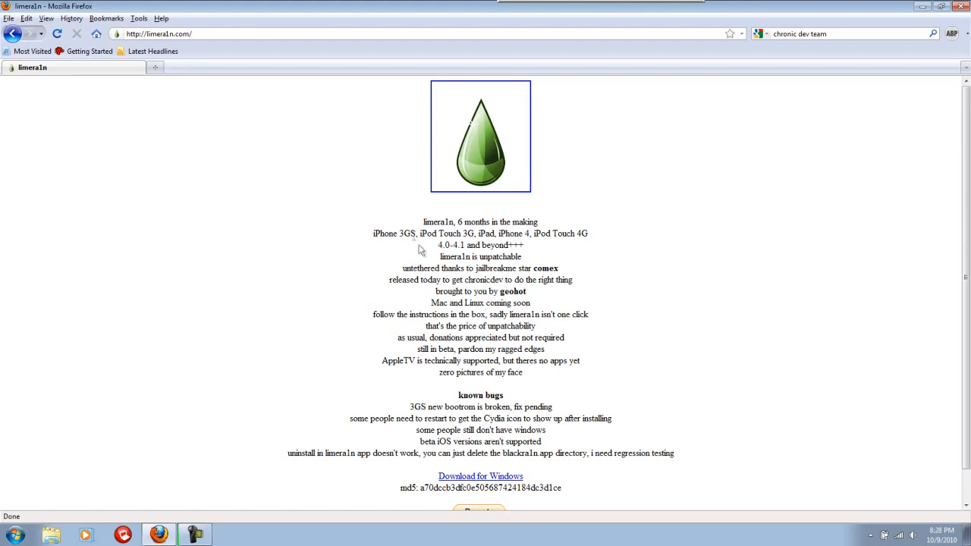
{"action": "scroll", "scroll_direction": "down", "scroll_amount": 3}
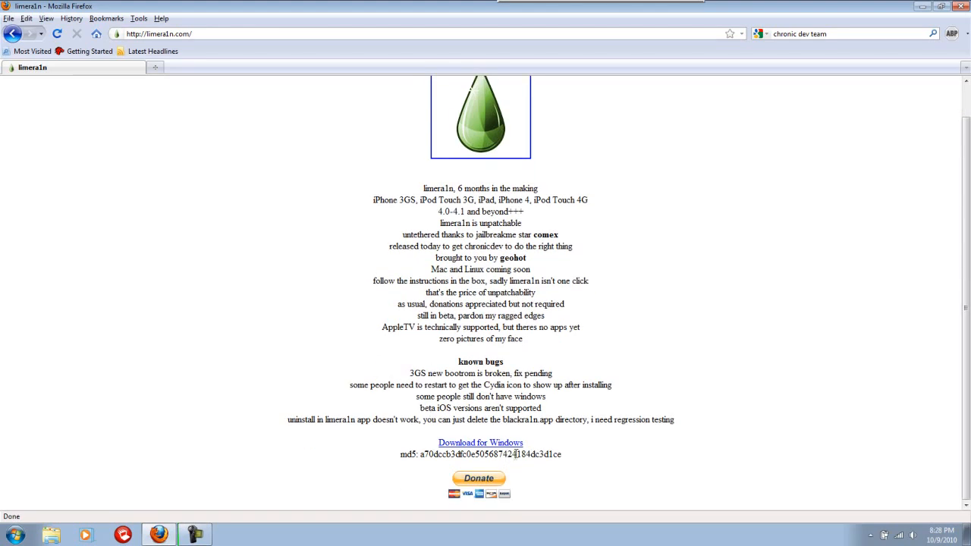
{"action": "scroll", "scroll_direction": "up", "scroll_amount": 3}
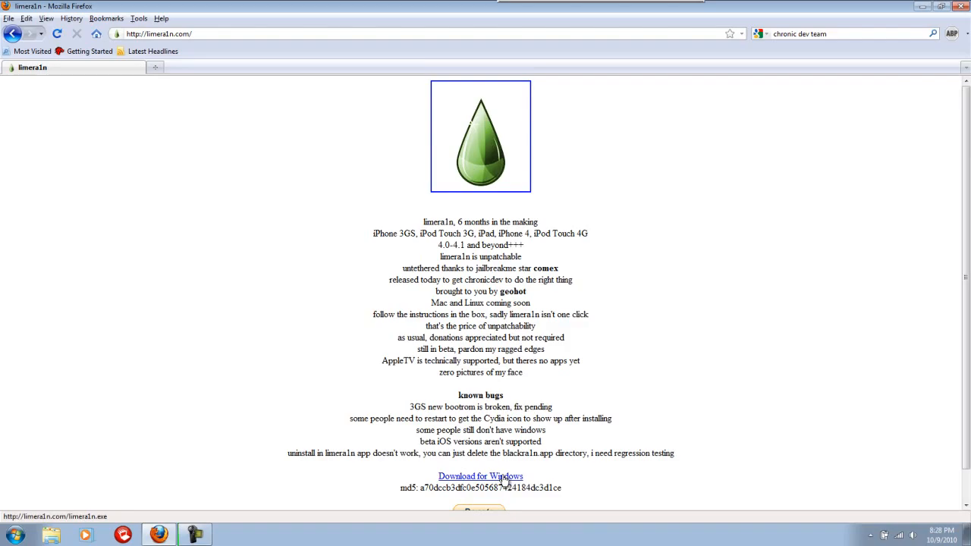
{"action": "left_click", "coordinate": [480, 475]}
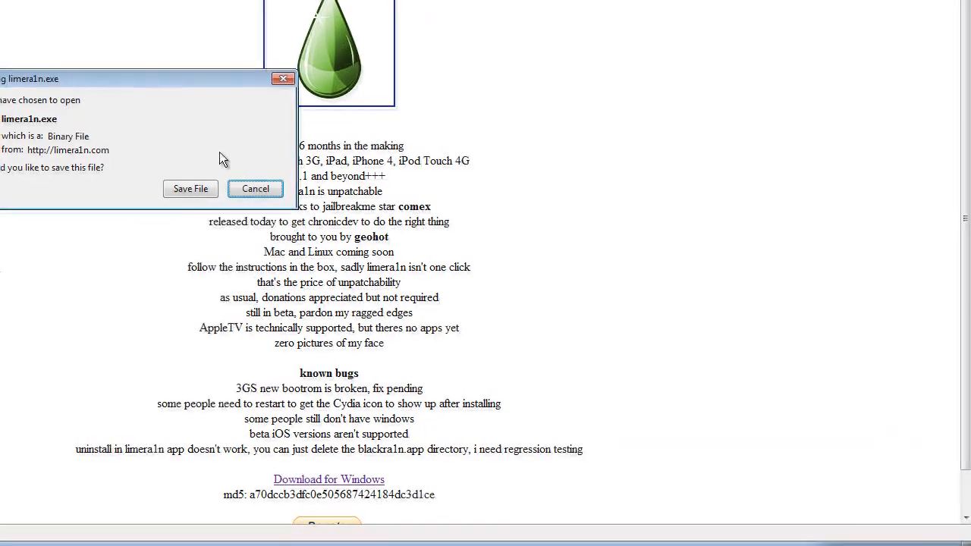
{"action": "left_click", "coordinate": [191, 188]}
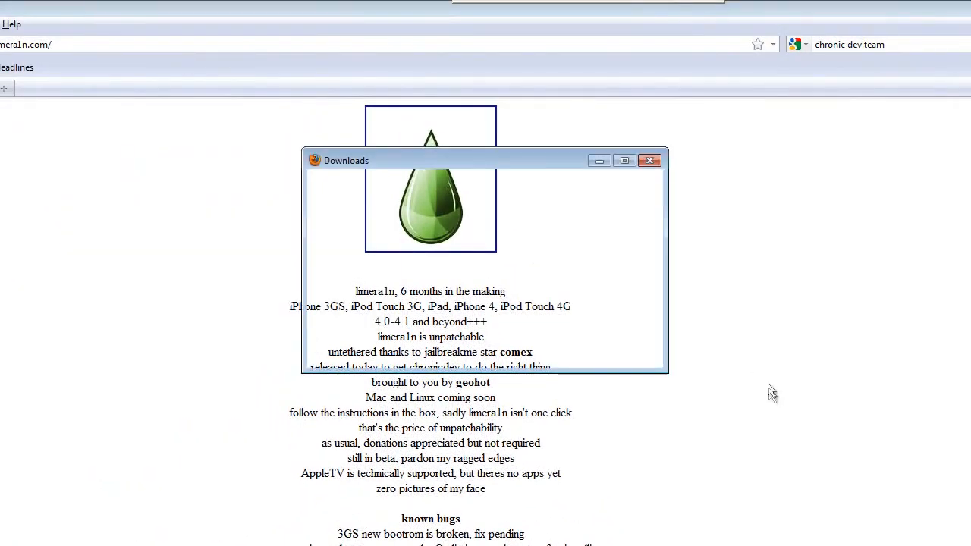
{"action": "mouse_move", "coordinate": [591, 234]}
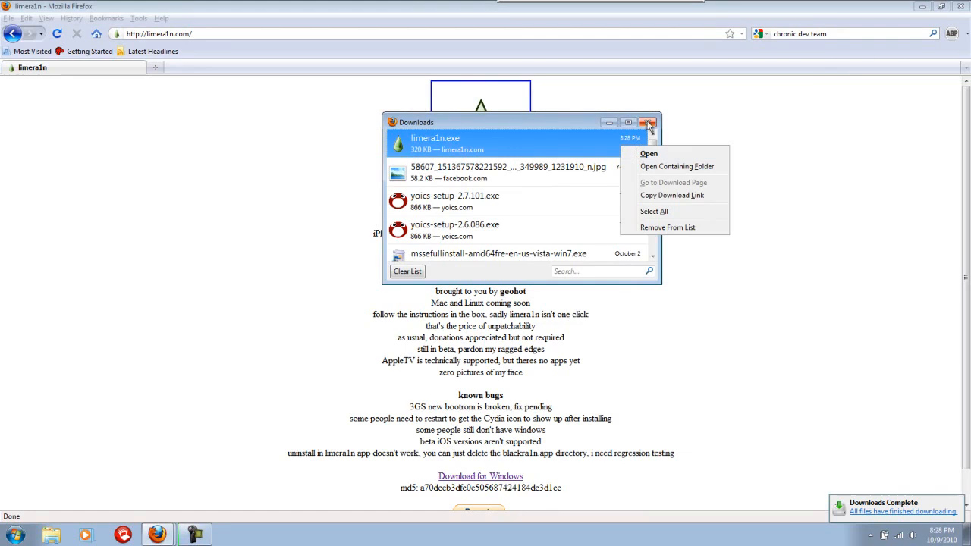
{"action": "mouse_move", "coordinate": [676, 166]}
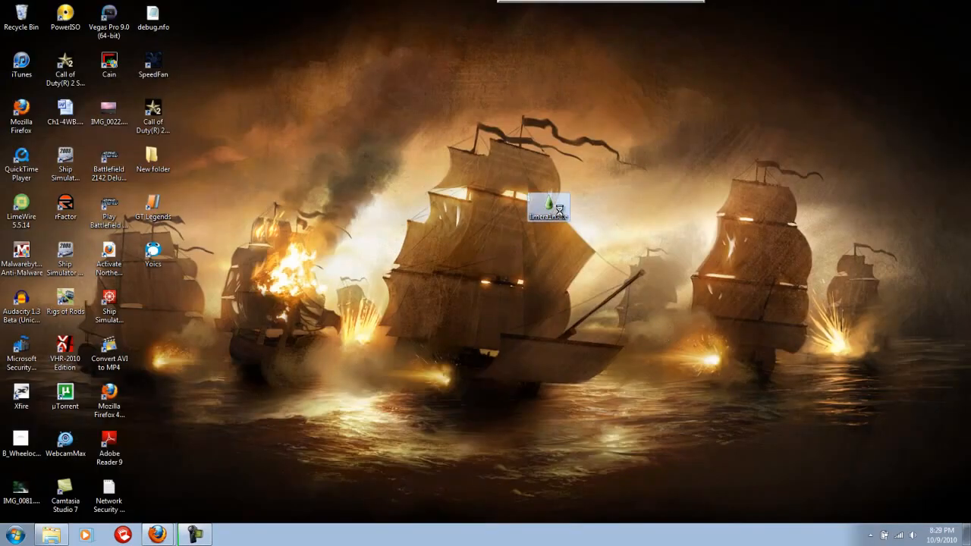
{"action": "mouse_move", "coordinate": [593, 233]}
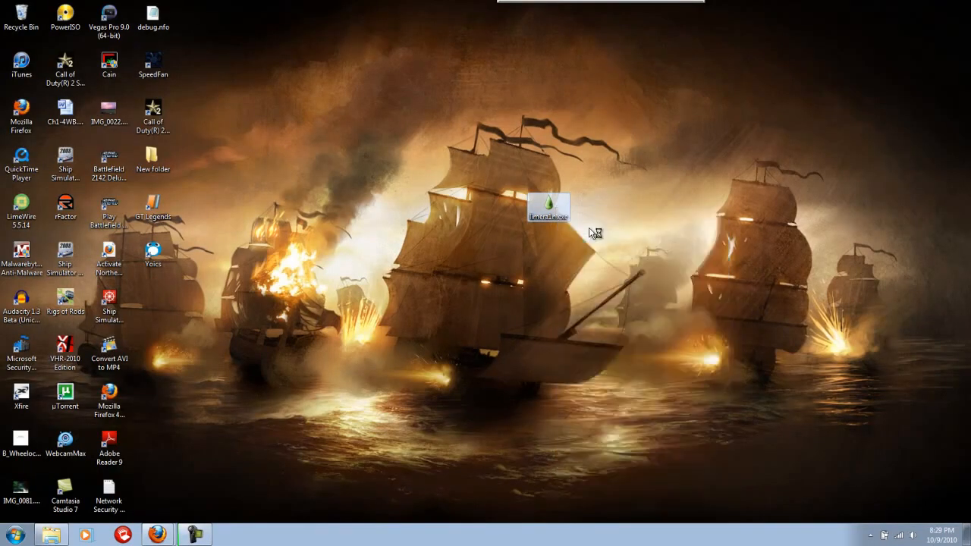
Run limera1n.exe from the Windows desktop.
{"action": "double_click", "coordinate": [549, 206]}
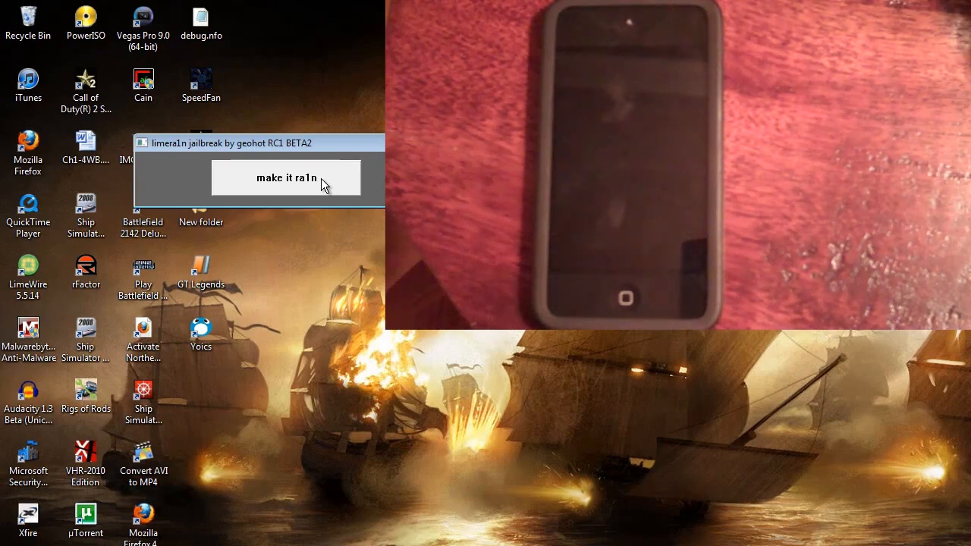
Start the jailbreak with limera1n's 'make it ra1n' button.
{"action": "left_click", "coordinate": [287, 178]}
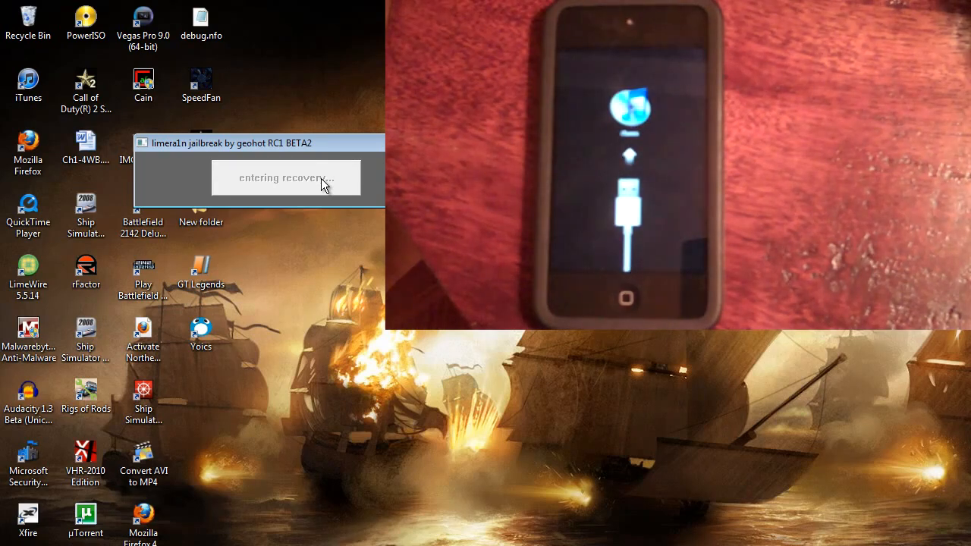
{"action": "mouse_move", "coordinate": [325, 186]}
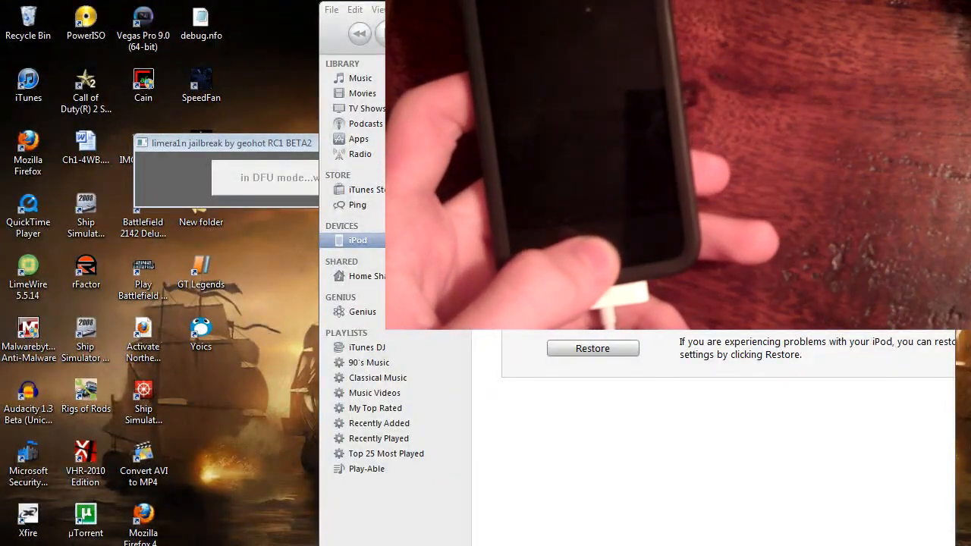
Dismiss the 'geohot says: Enjoy your jailbroken iPhone' message once limera1n shows done.
{"action": "left_click", "coordinate": [360, 77]}
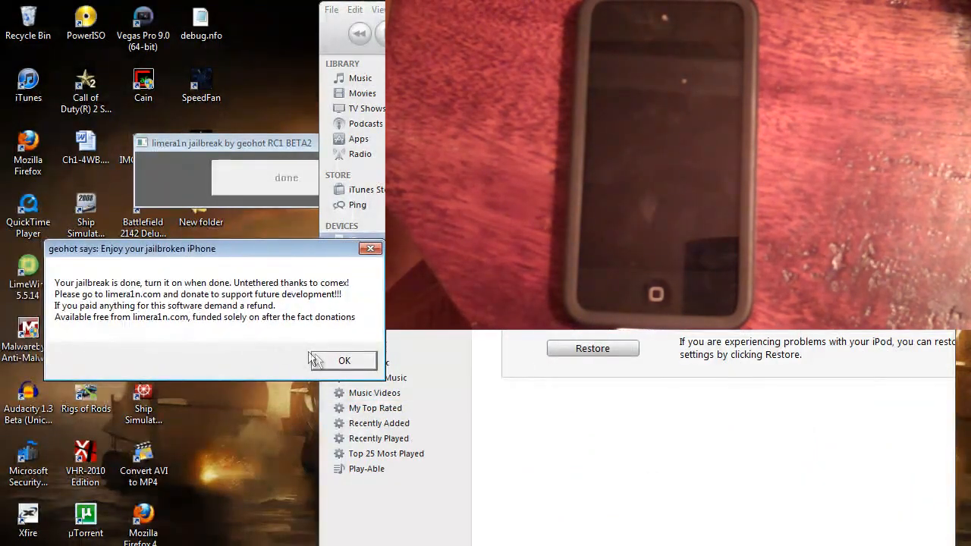
{"action": "mouse_move", "coordinate": [332, 367]}
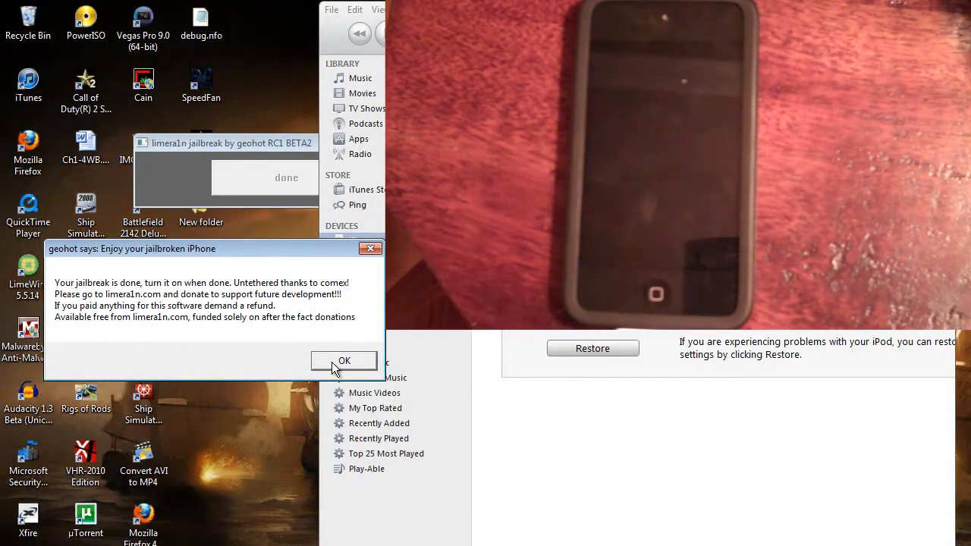
{"action": "left_click", "coordinate": [344, 360]}
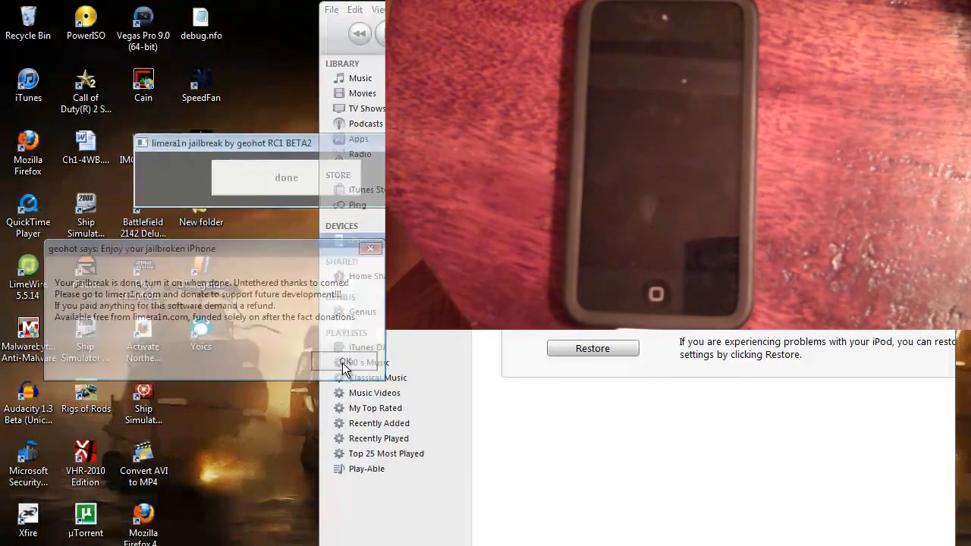
{"action": "left_click", "coordinate": [371, 248]}
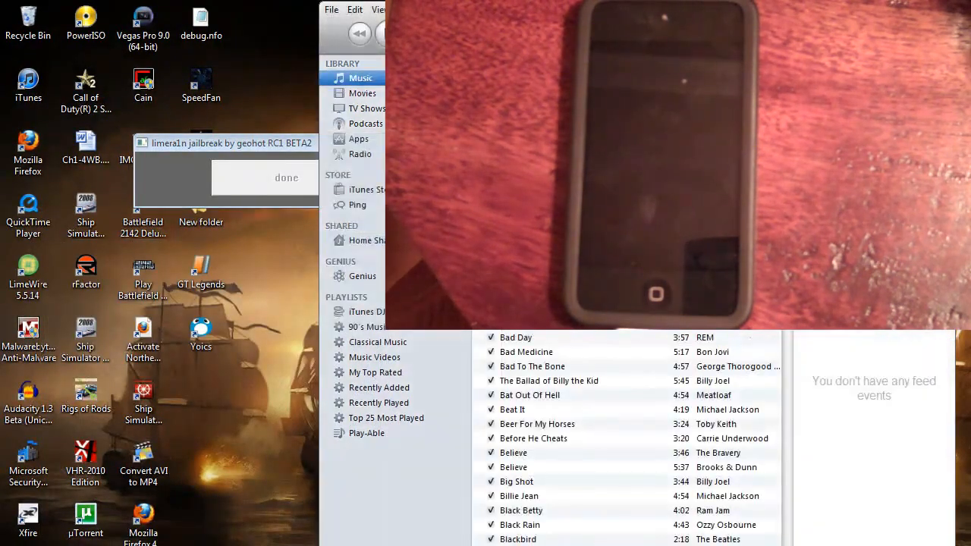